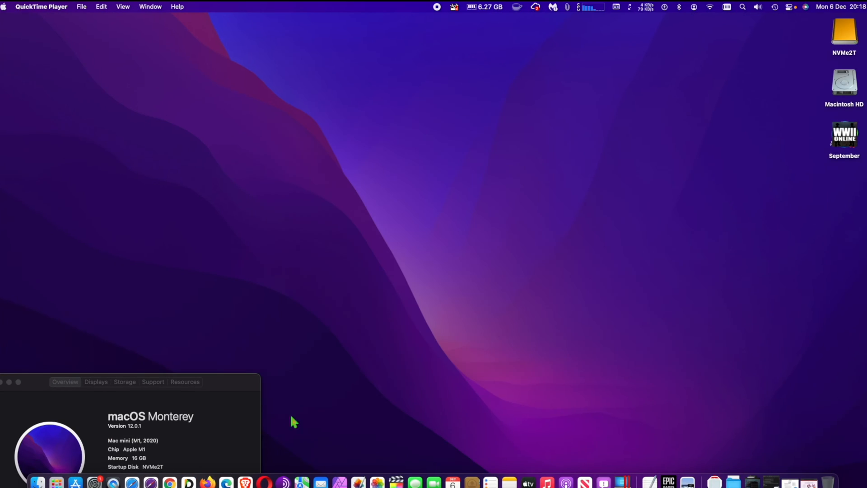
{"action": "mouse_move", "coordinate": [170, 485]}
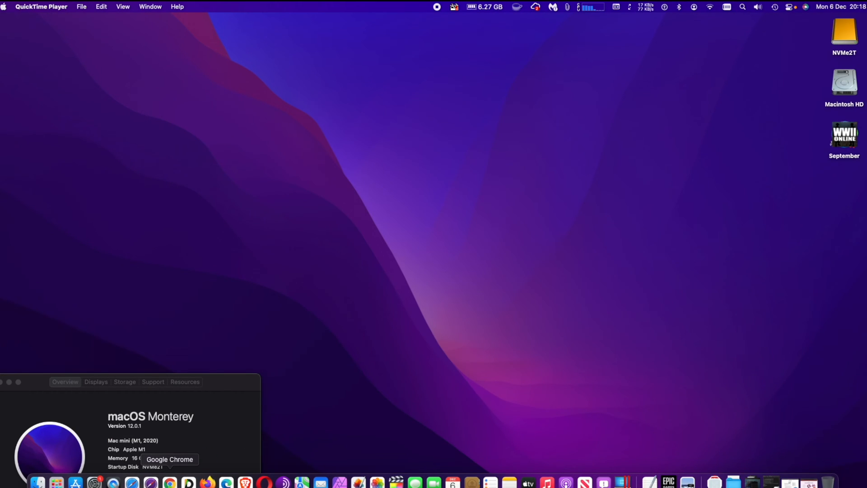
Bring up the Google Chrome window showing the Apple UK homepage from the Dock.
{"action": "left_click", "coordinate": [170, 485]}
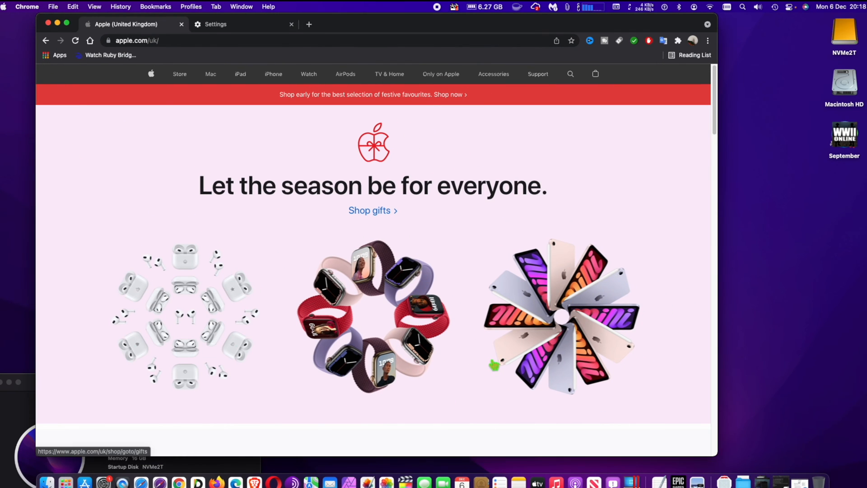
{"action": "mouse_move", "coordinate": [106, 102]}
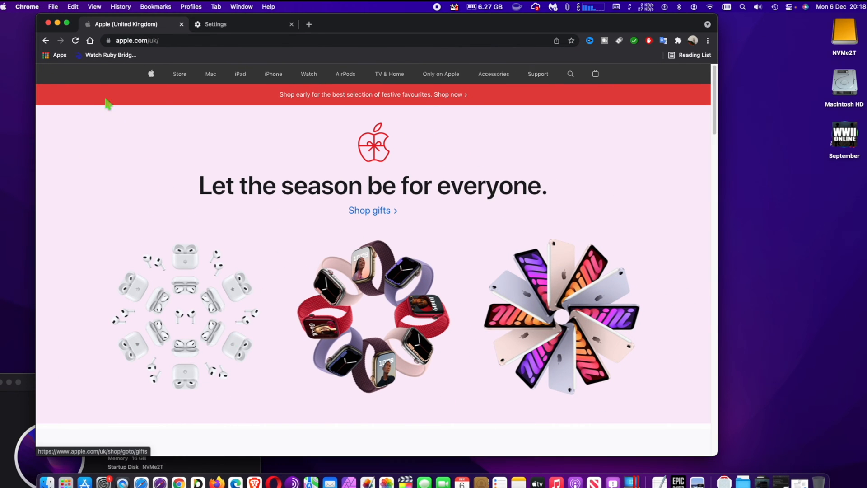
Reach Chrome's Site settings page and bring the Permissions list with Notifications into view.
{"action": "left_click", "coordinate": [28, 6]}
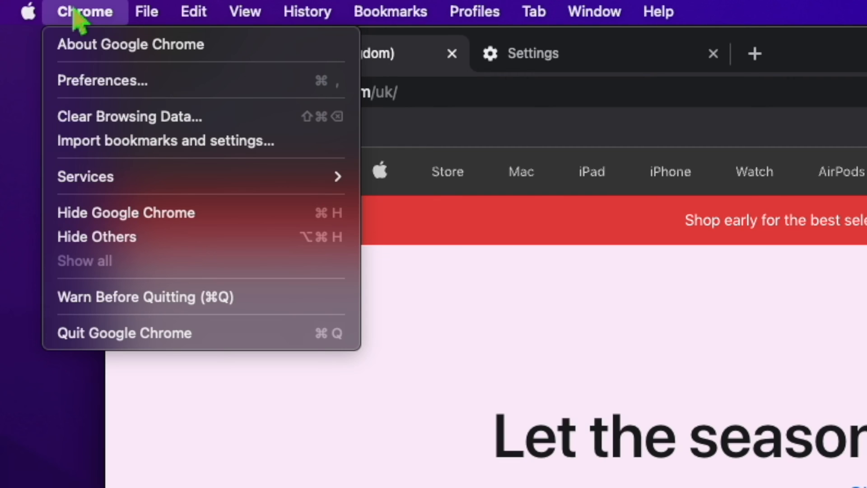
{"action": "mouse_move", "coordinate": [79, 87]}
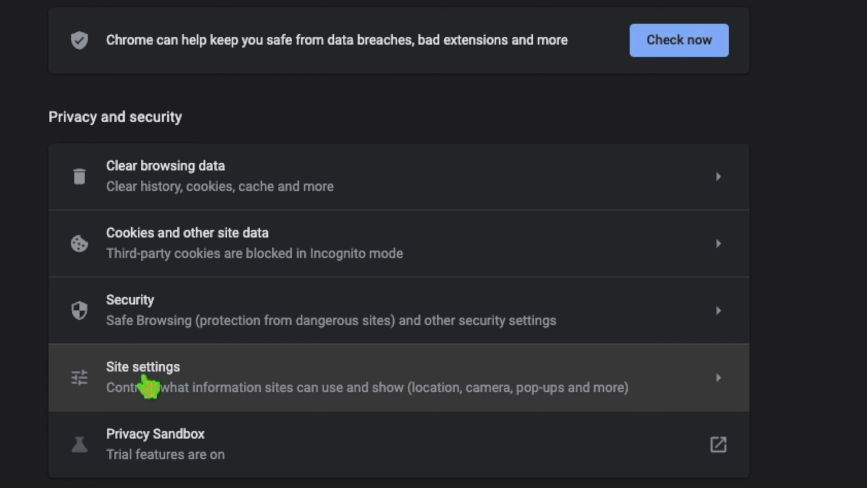
{"action": "left_click", "coordinate": [143, 366]}
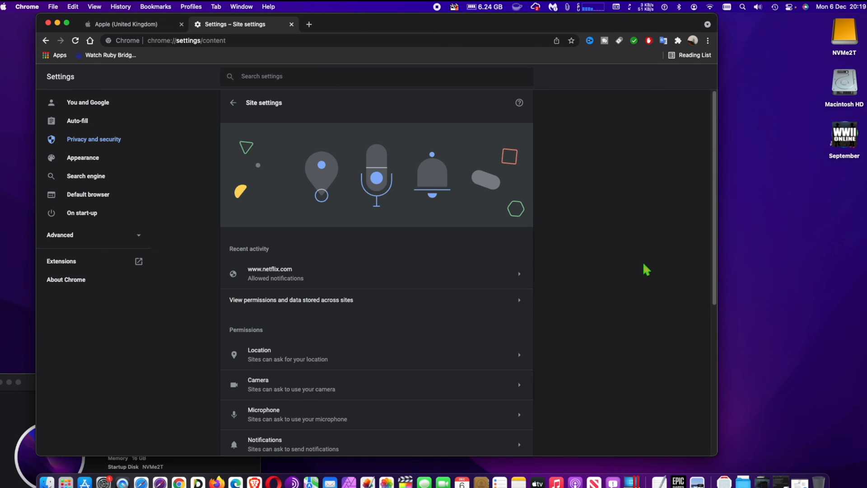
{"action": "scroll", "scroll_direction": "down", "scroll_amount": 3}
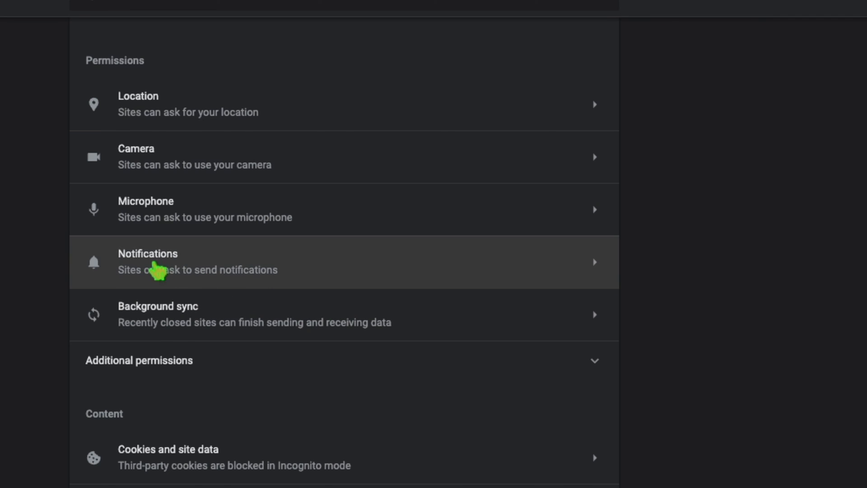
Set the Notifications default to 'Don't allow sites to send notifications'.
{"action": "left_click", "coordinate": [148, 262]}
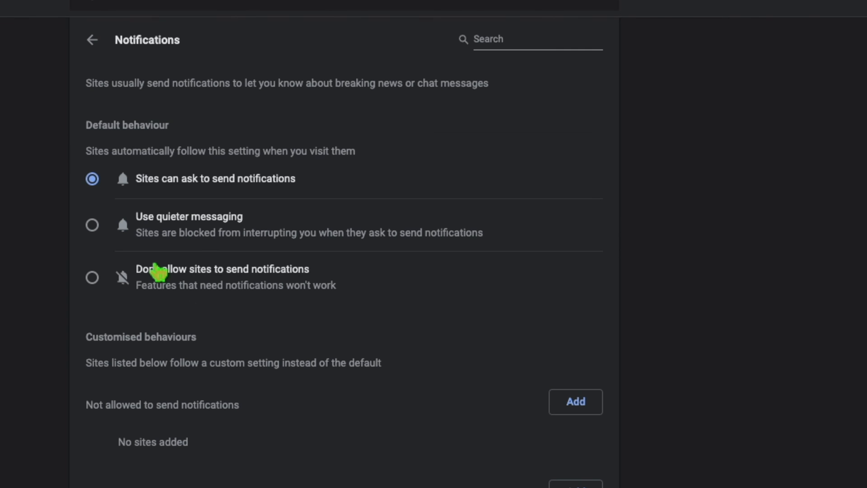
{"action": "mouse_move", "coordinate": [240, 209]}
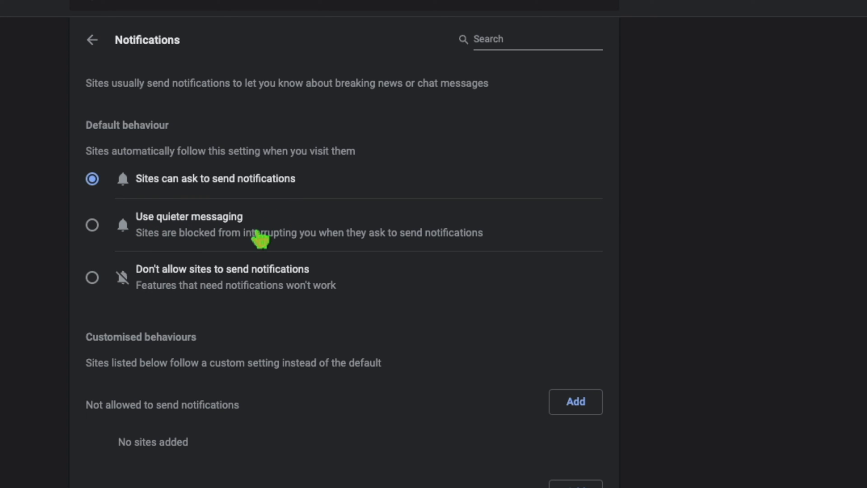
{"action": "mouse_move", "coordinate": [270, 291]}
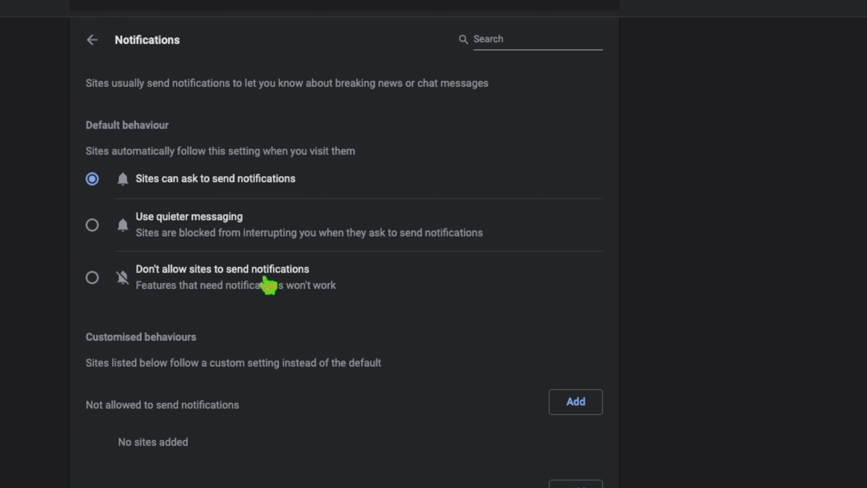
{"action": "left_click", "coordinate": [92, 278]}
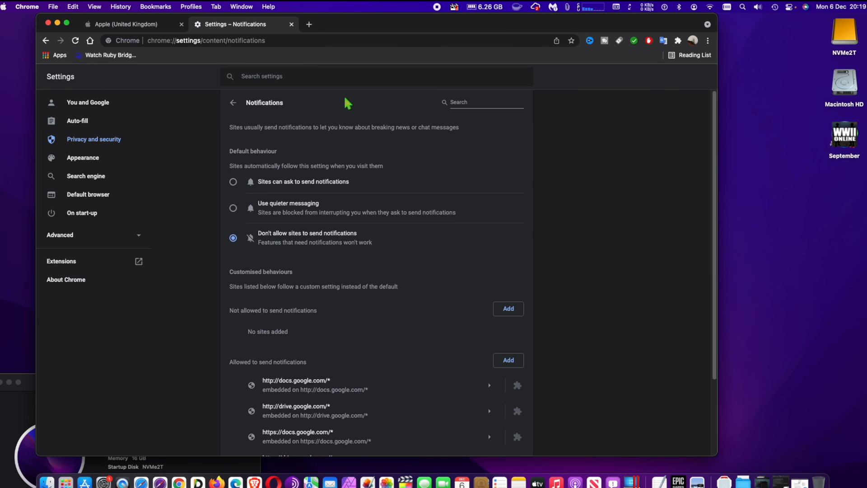
Return to the Apple UK tab and close the Settings tab, leaving only Apple UK open.
{"action": "left_click", "coordinate": [117, 24]}
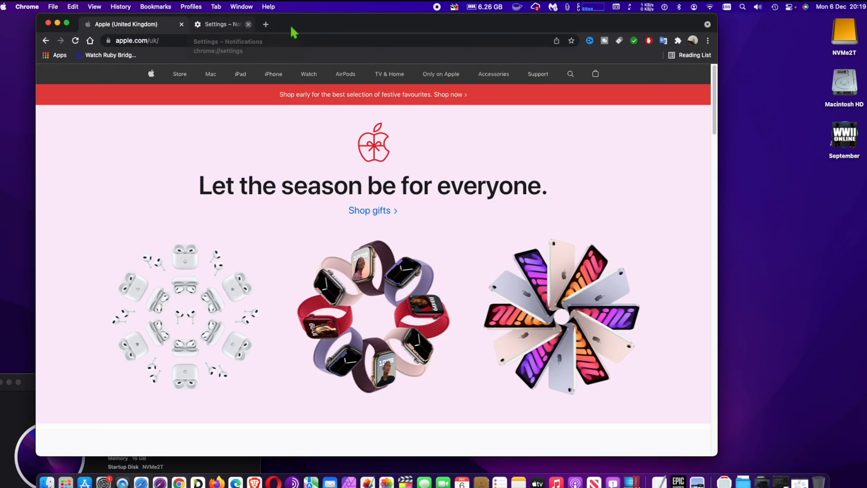
{"action": "left_click", "coordinate": [248, 24]}
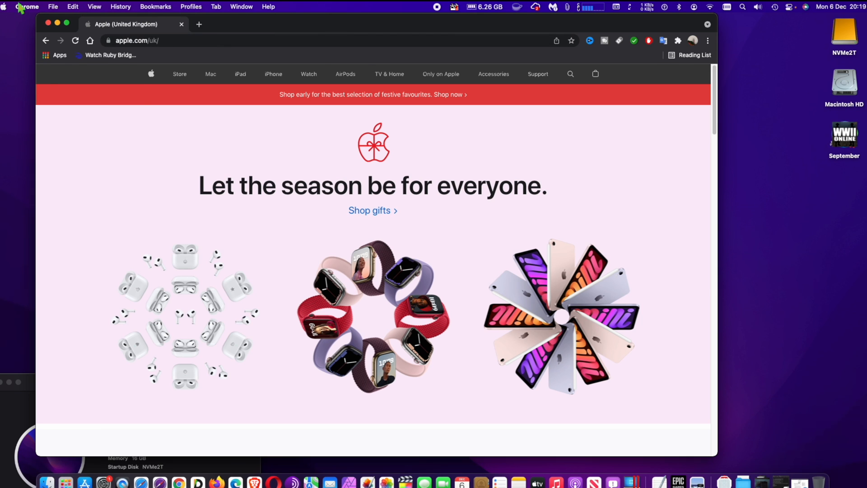
{"action": "left_click", "coordinate": [27, 6]}
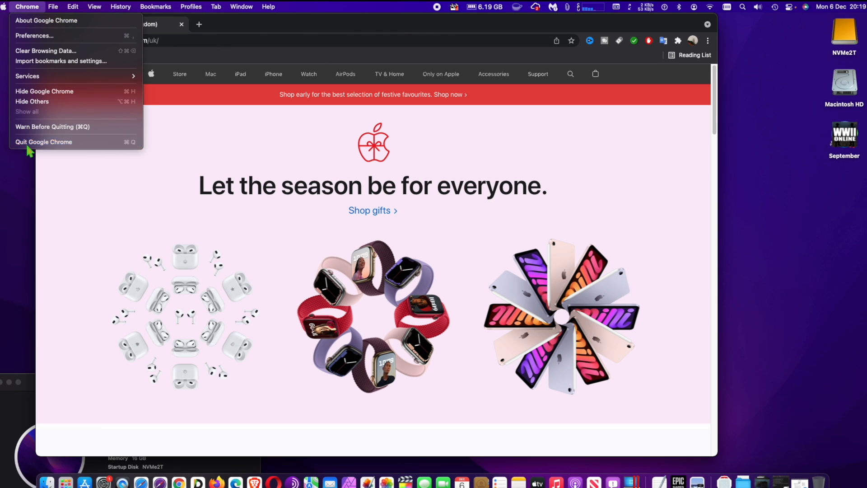